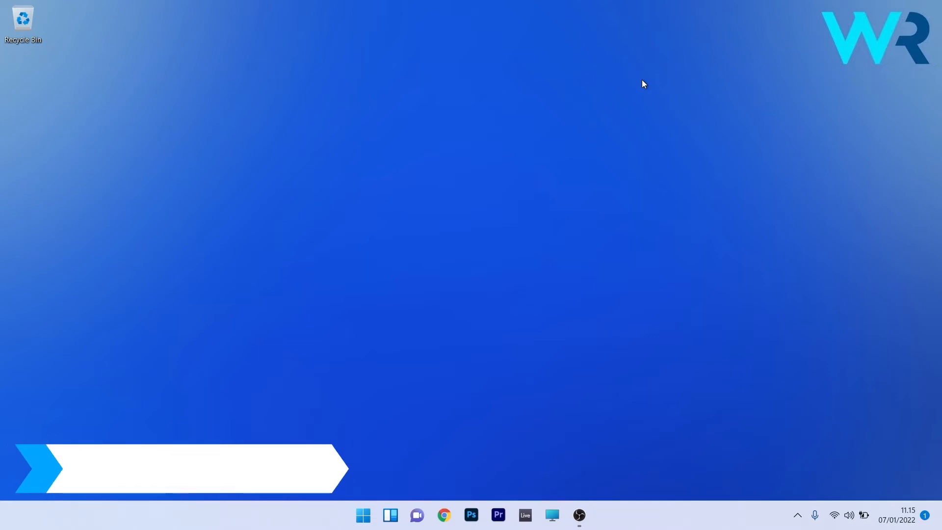
Launch Settings from Start and scroll the System page to Troubleshoot
left_click(362, 514)
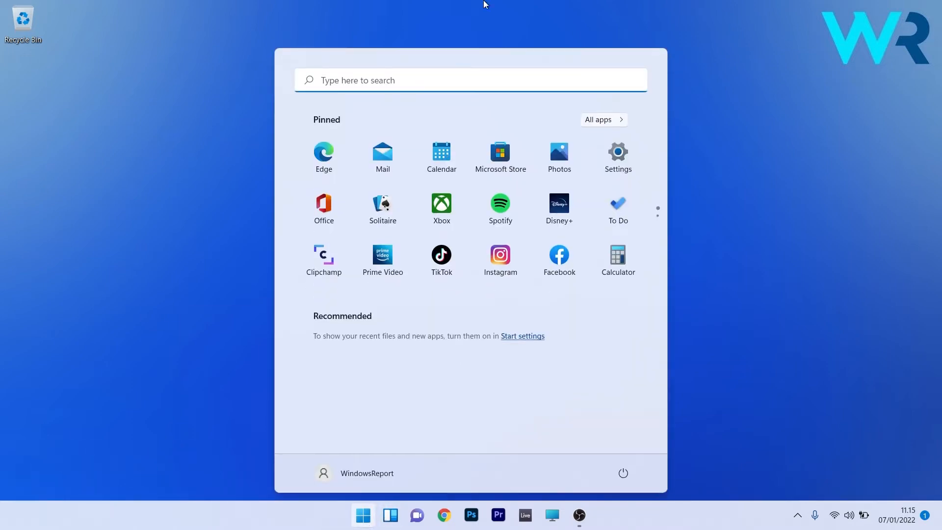
left_click(617, 153)
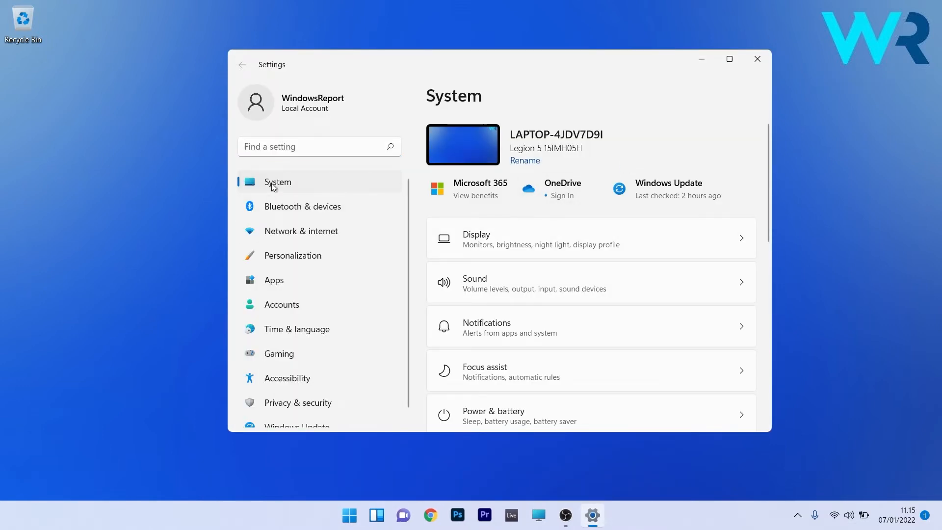
scroll("down", 3)
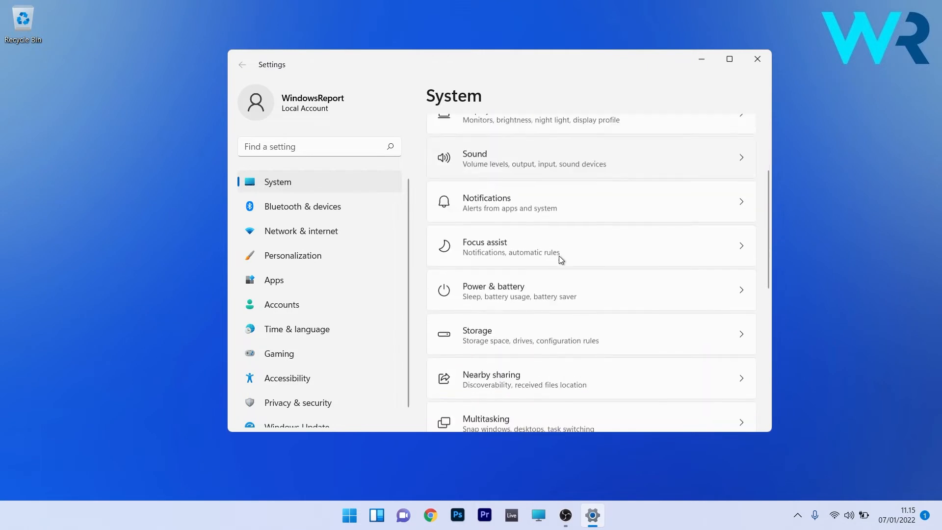
scroll("down", 3)
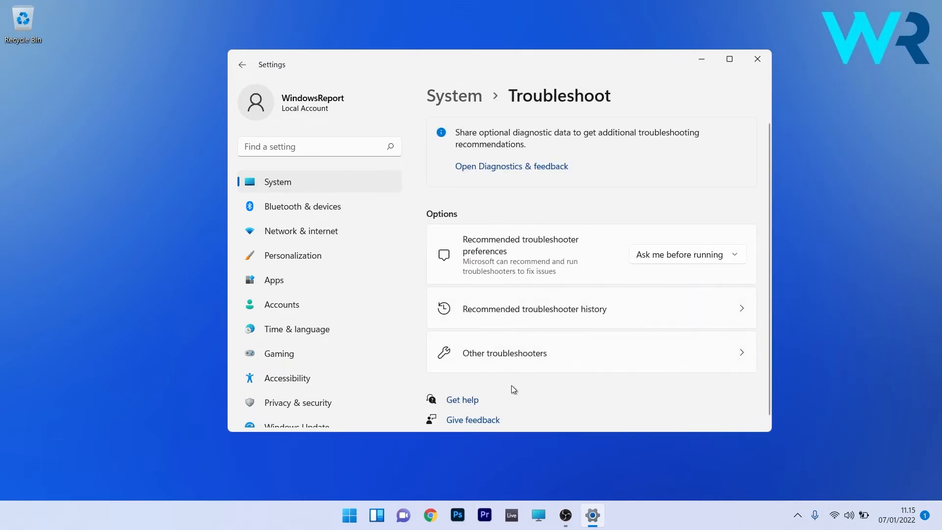
Run the Playing Audio troubleshooter from Other troubleshooters, then return to System
left_click(504, 353)
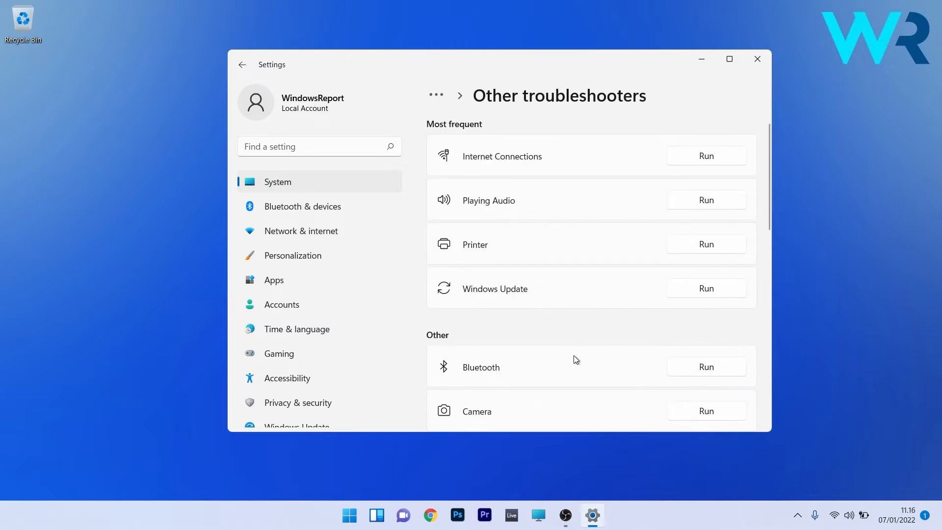
mouse_move(705, 207)
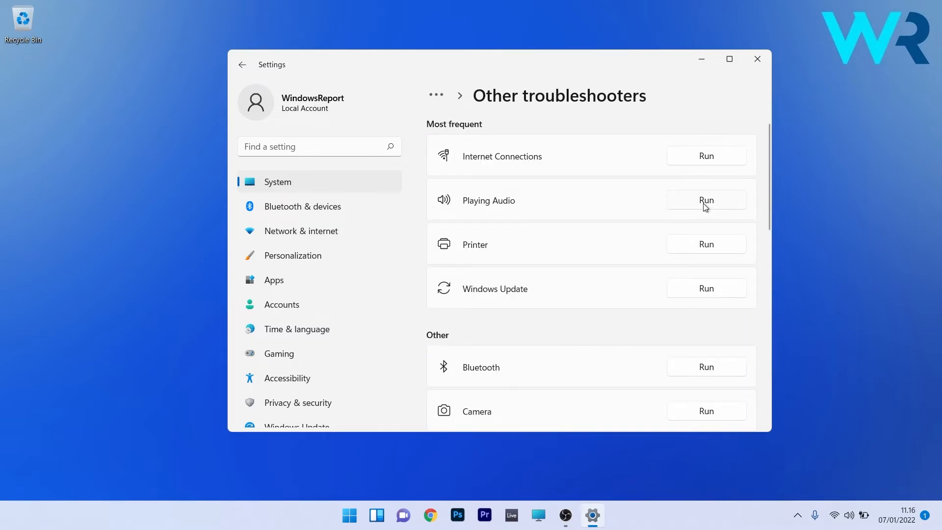
left_click(706, 200)
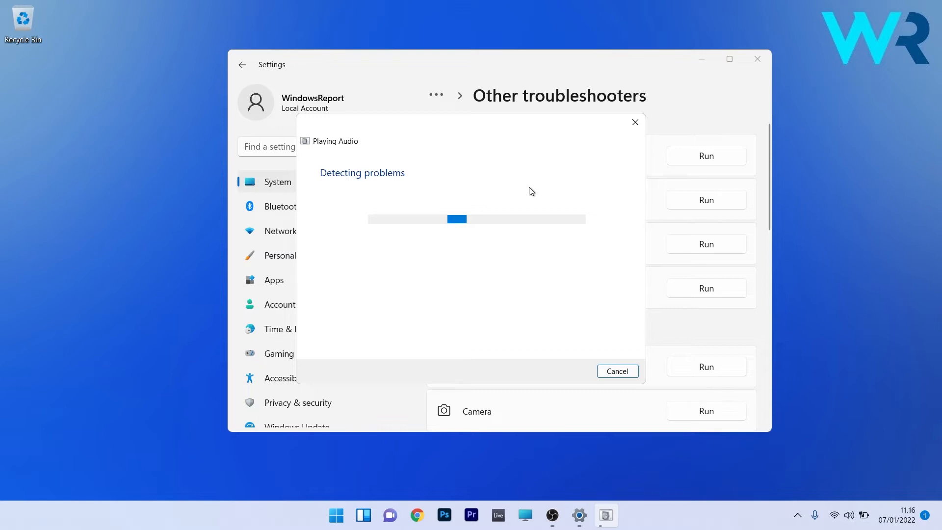
left_click(757, 59)
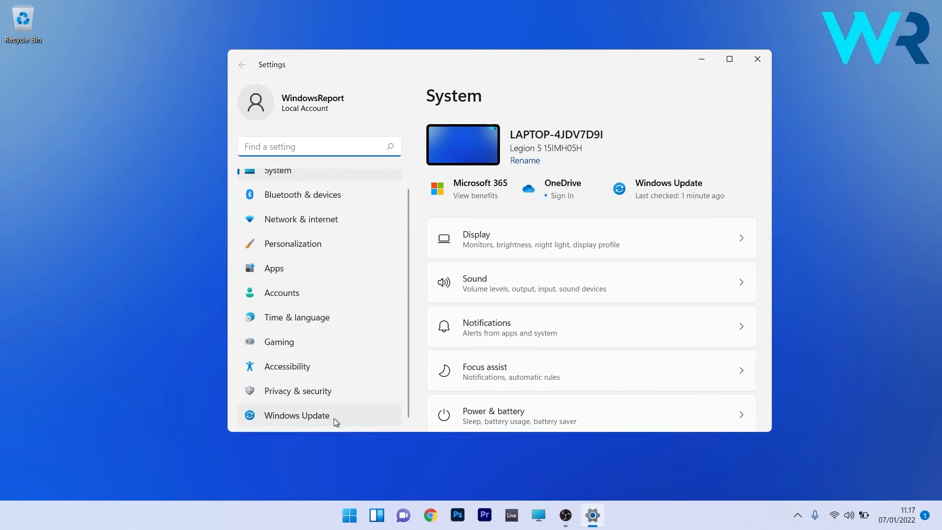
Check for updates in Windows Update
left_click(295, 415)
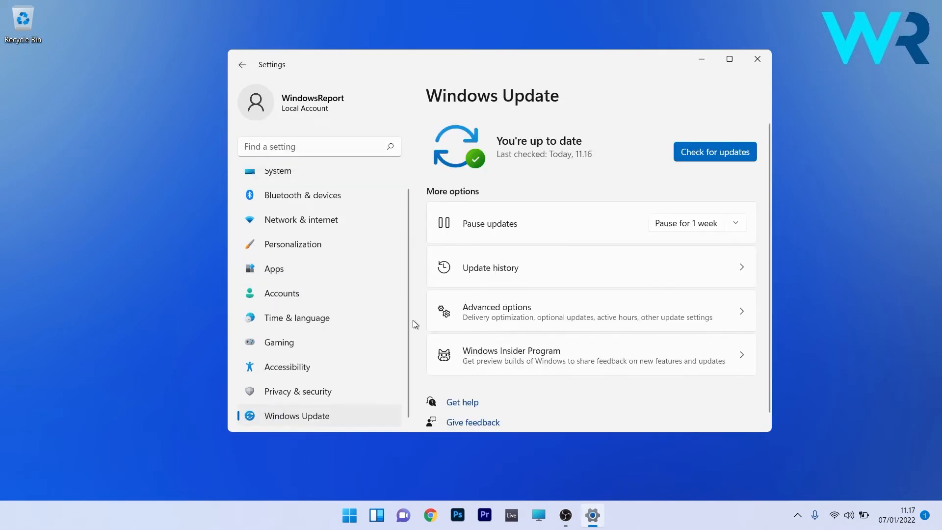
mouse_move(744, 151)
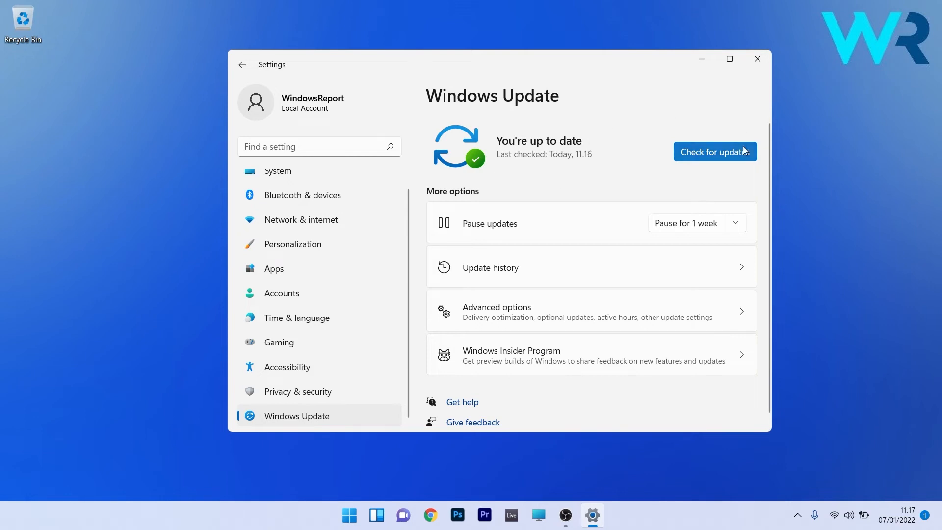
left_click(714, 151)
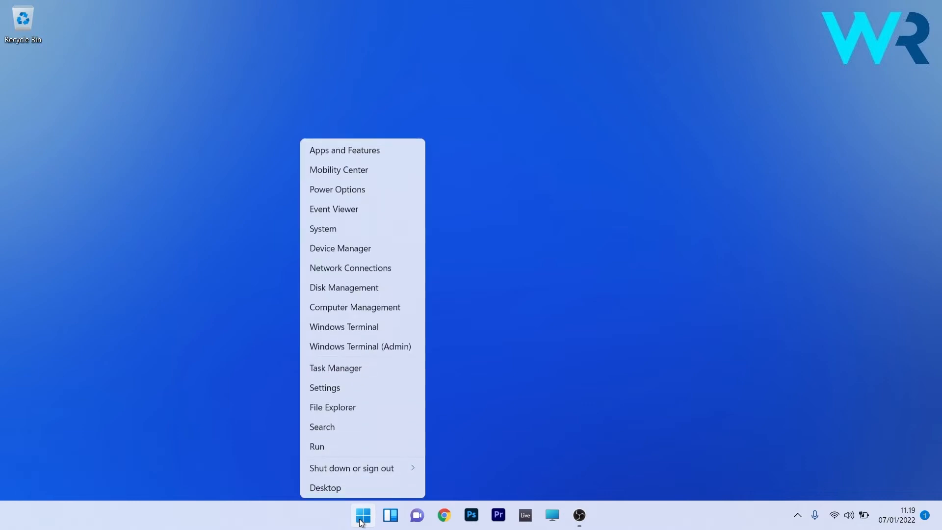
mouse_move(382, 247)
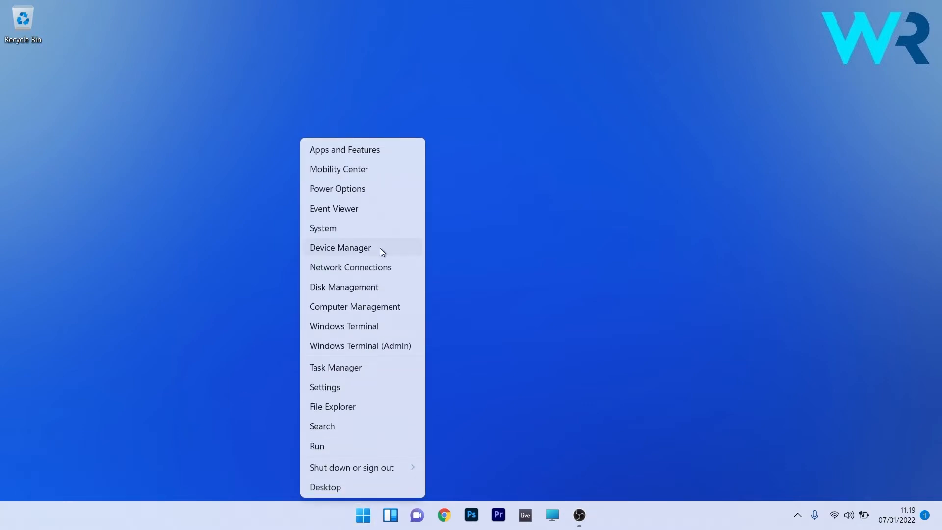
In Device Manager, open Properties for the NVIDIA Virtual Audio Device (Wave Extensible) (WDM)
left_click(340, 247)
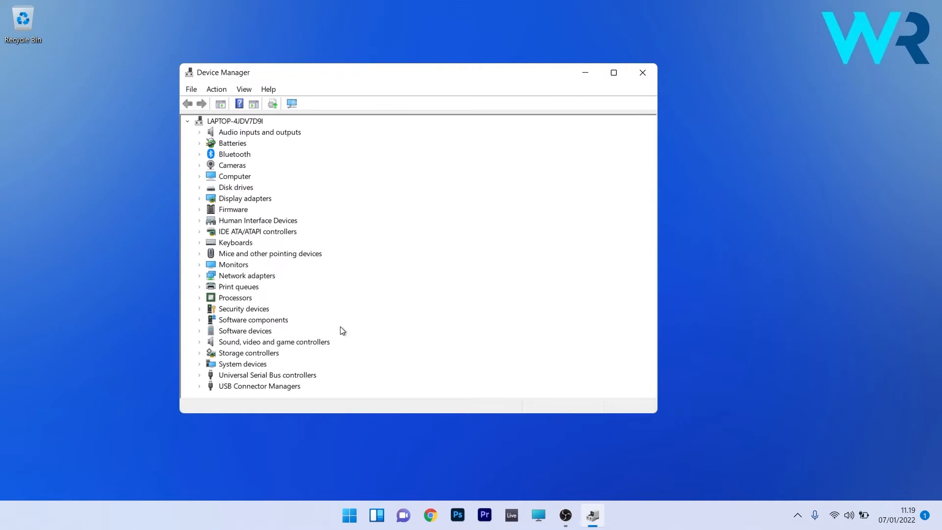
mouse_move(254, 346)
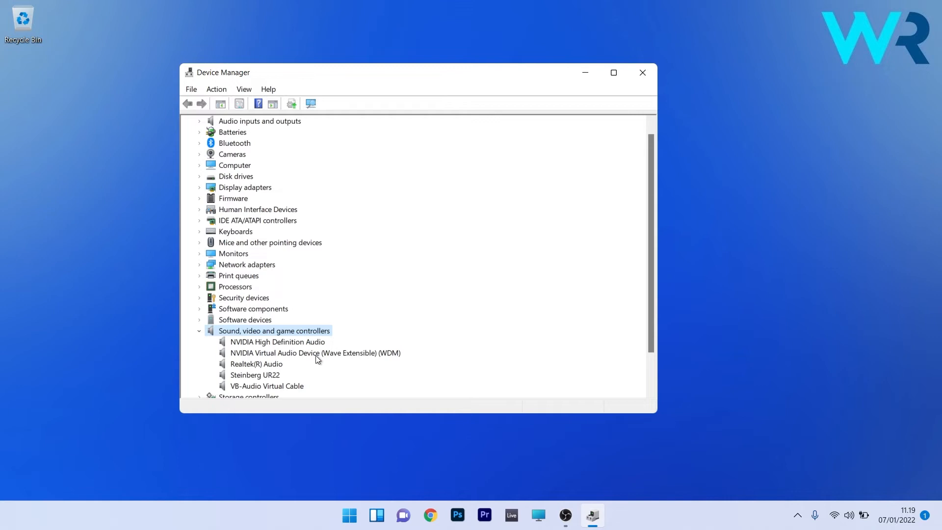
right_click(315, 353)
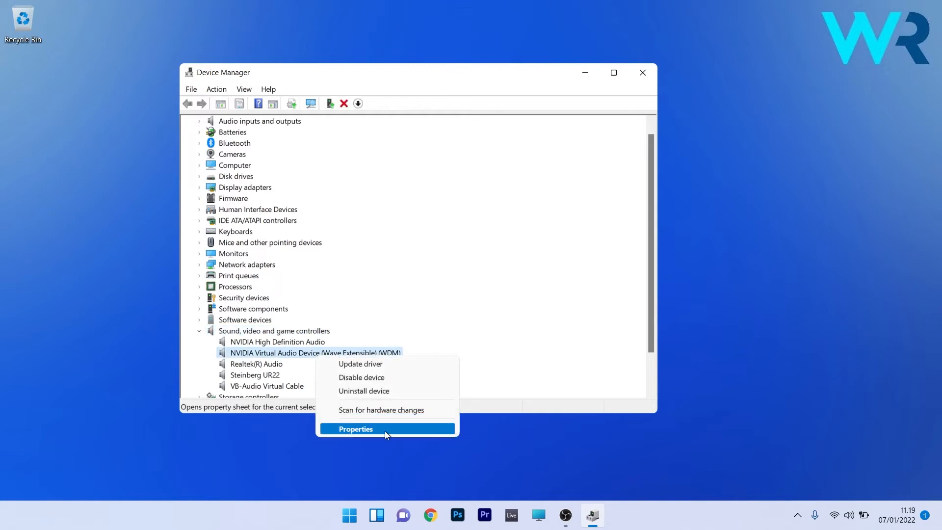
left_click(355, 429)
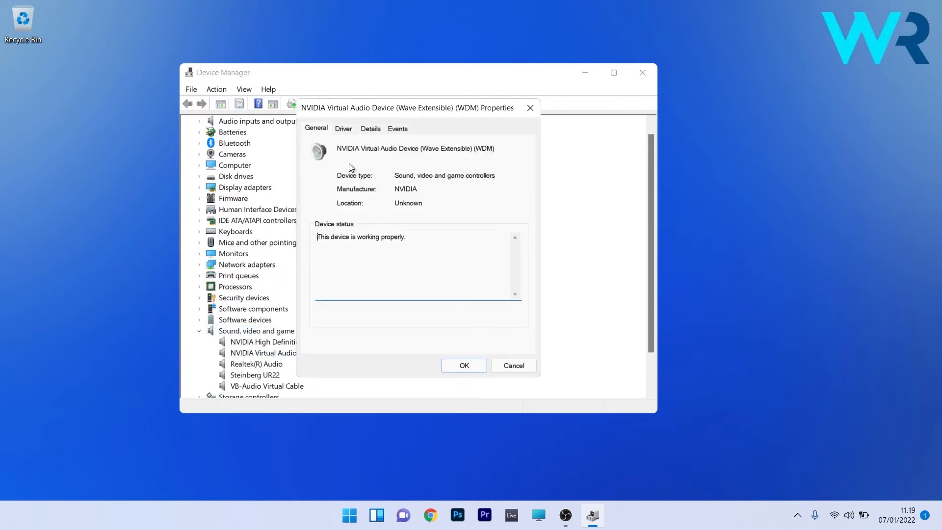
View the NVIDIA device's Driver tab and search automatically for an updated driver
left_click(343, 128)
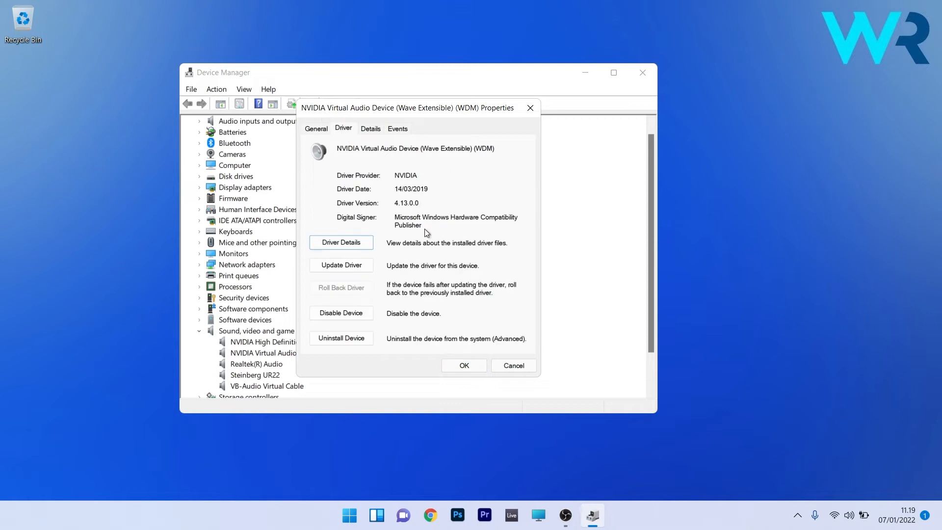
mouse_move(404, 315)
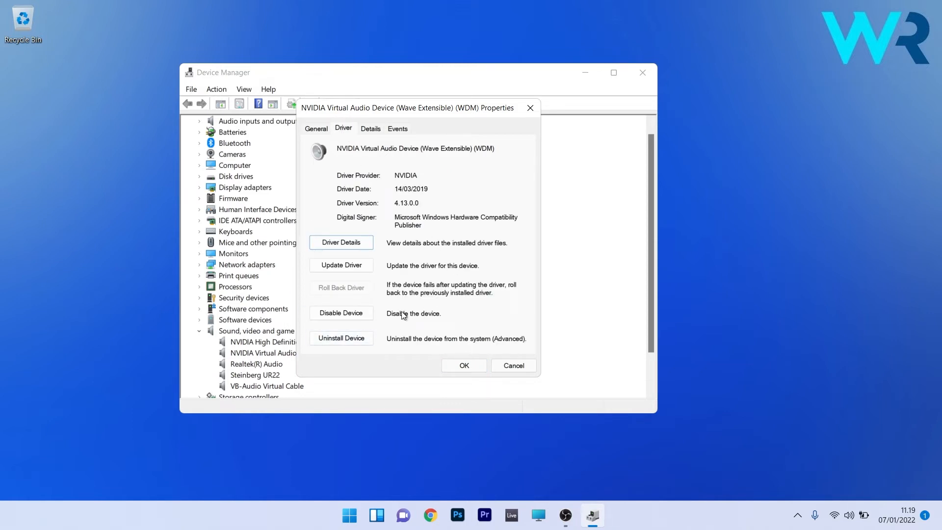
mouse_move(374, 287)
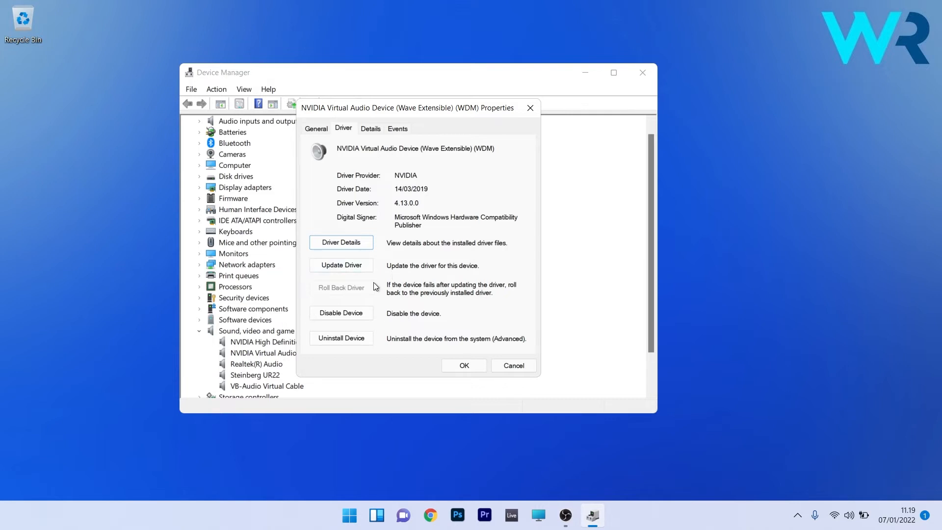
mouse_move(463, 316)
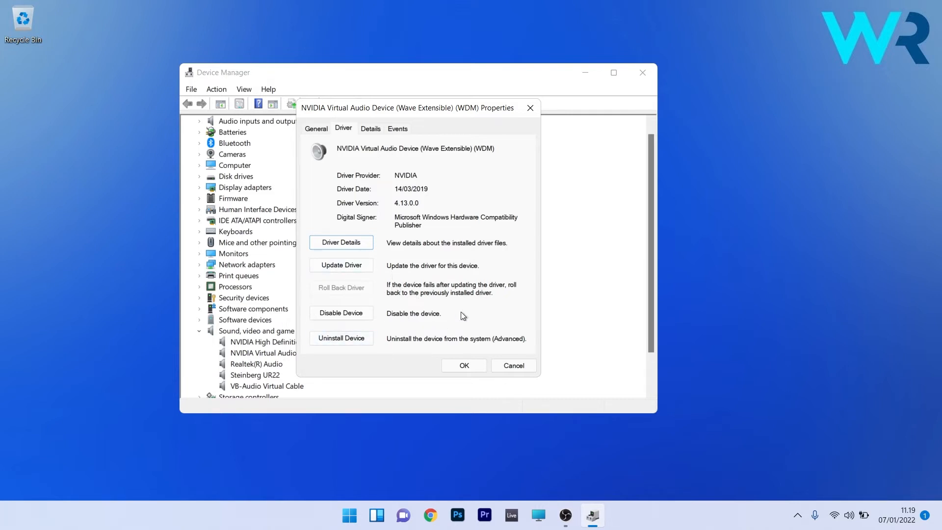
mouse_move(431, 300)
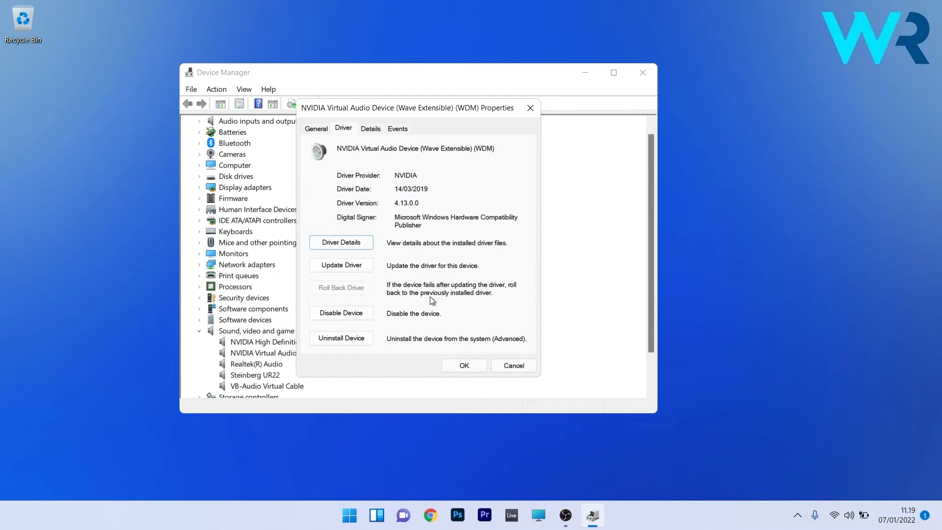
left_click(340, 265)
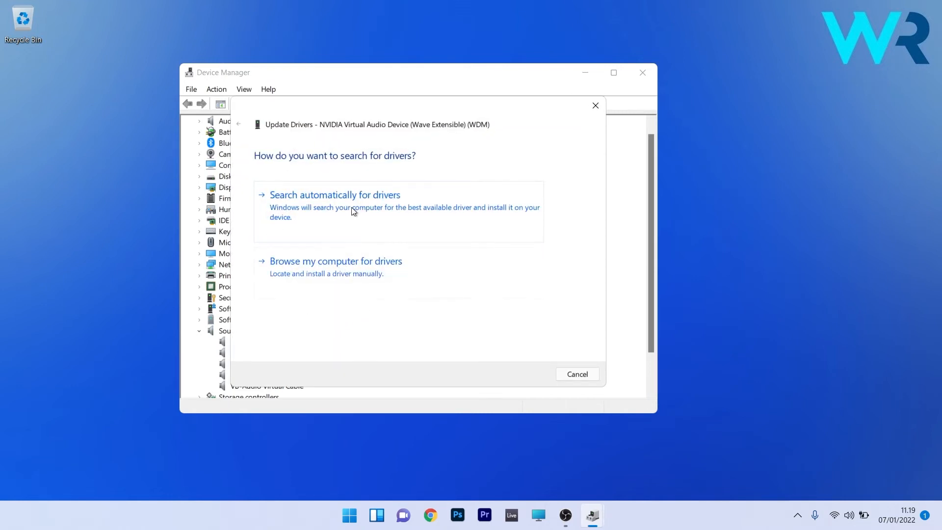
left_click(335, 195)
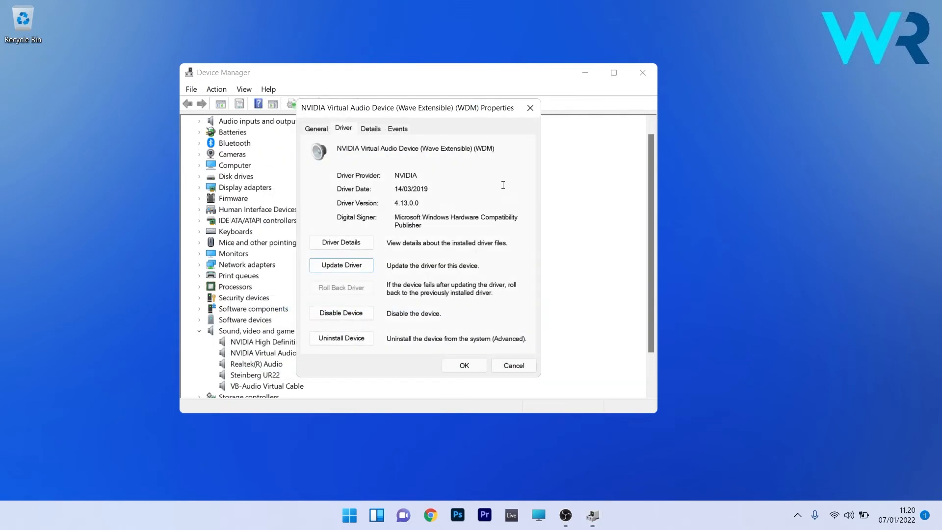
mouse_move(343, 291)
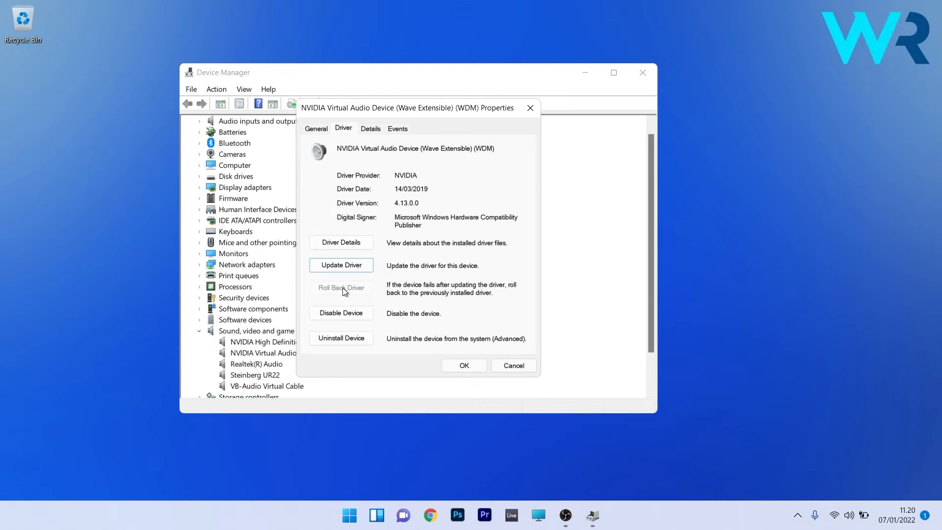
mouse_move(335, 290)
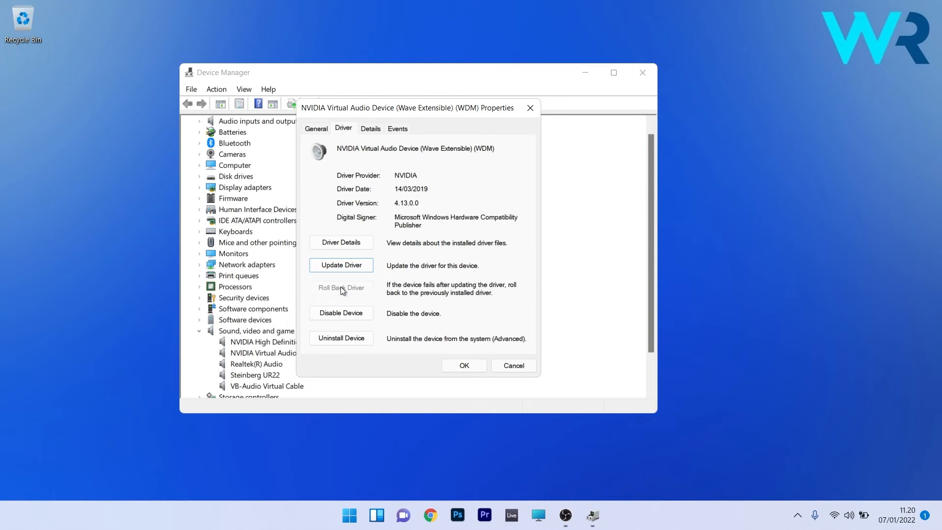
mouse_move(358, 367)
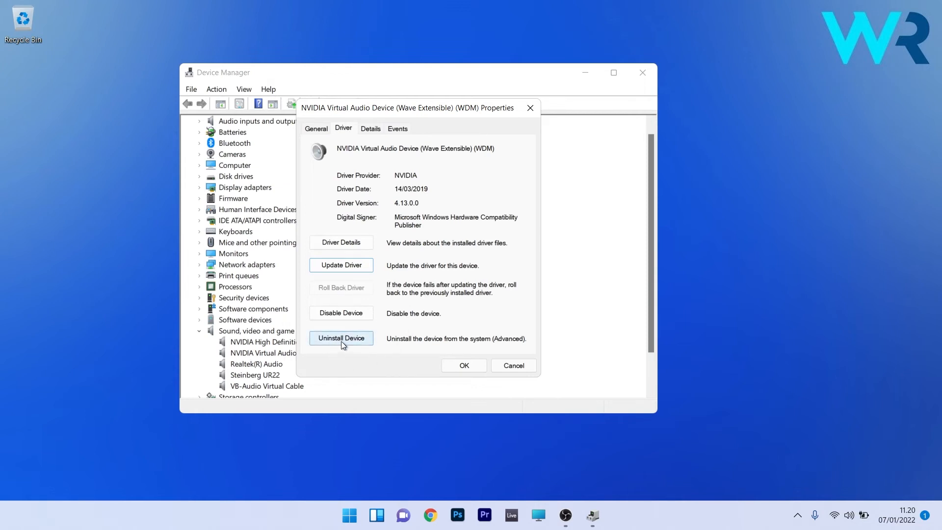
Uninstall the NVIDIA Virtual Audio Device with 'Attempt to remove the driver' ticked
left_click(341, 338)
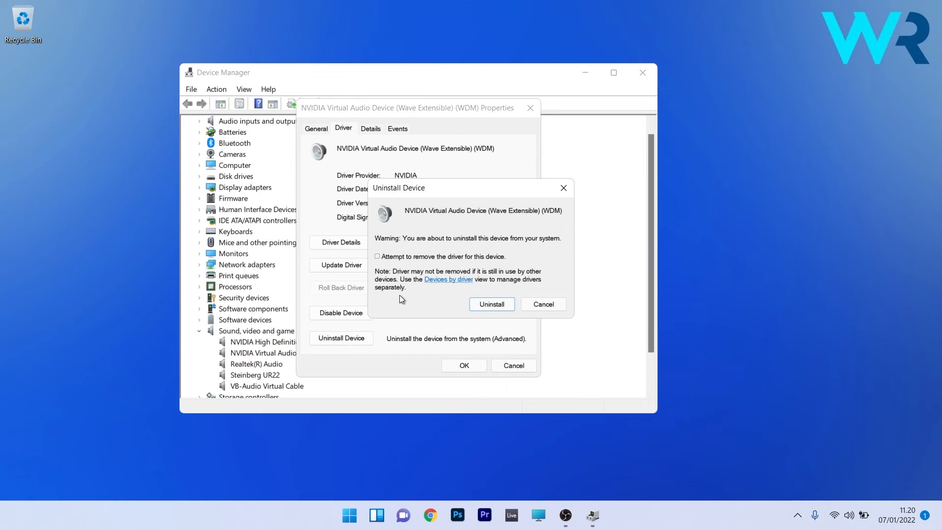
left_click(377, 256)
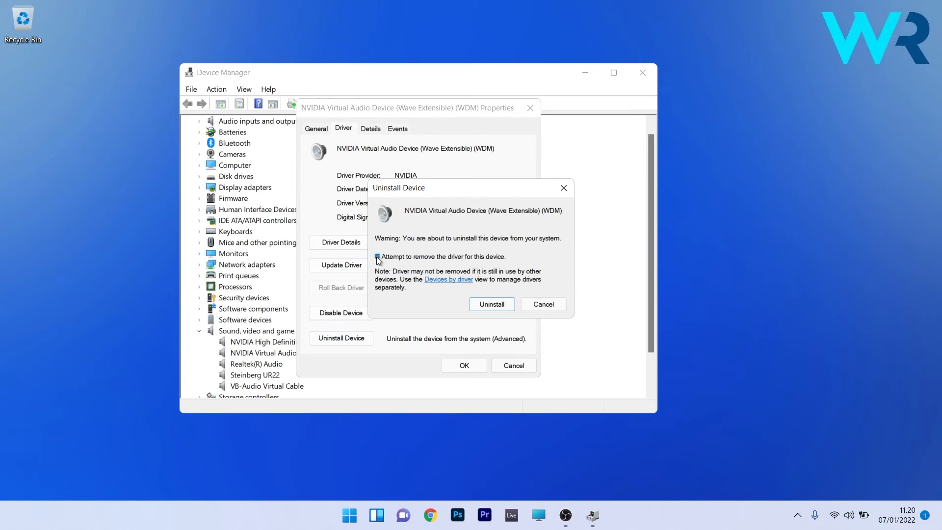
mouse_move(421, 260)
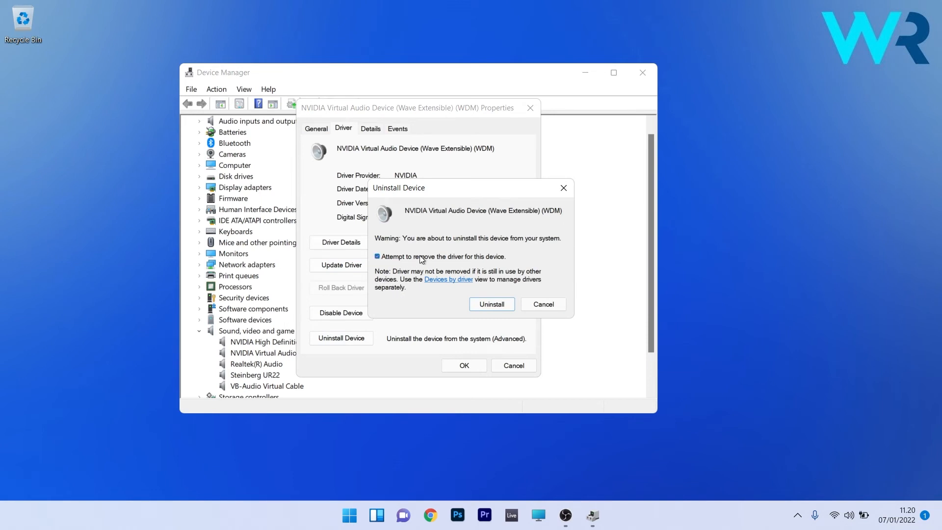
mouse_move(500, 295)
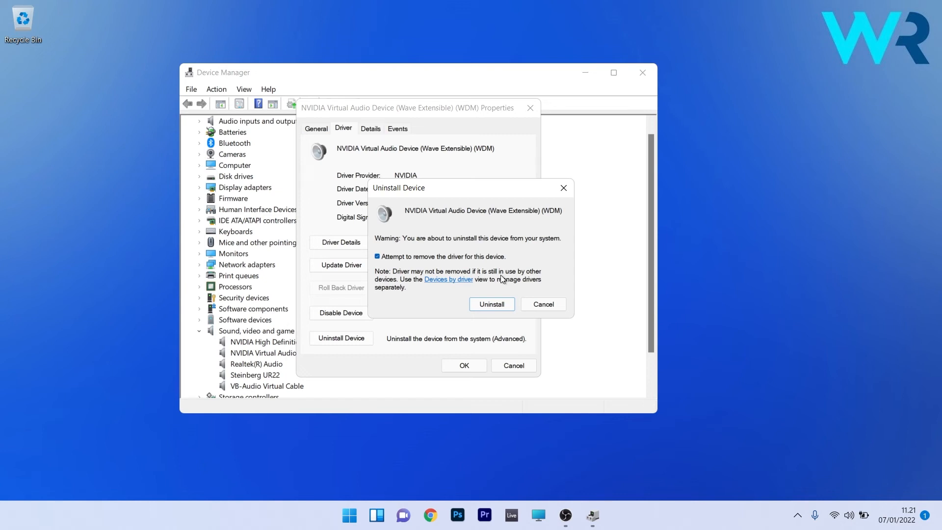
left_click(491, 304)
type("change system")
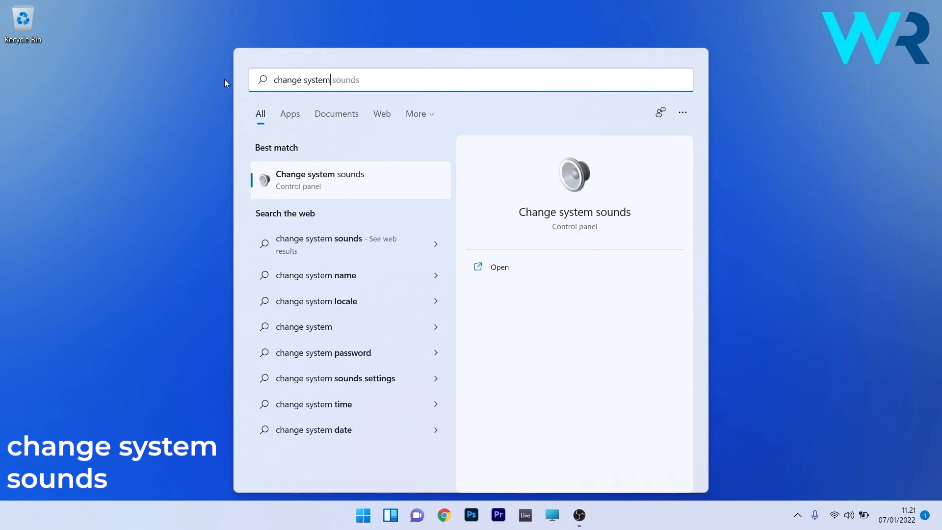
mouse_move(332, 181)
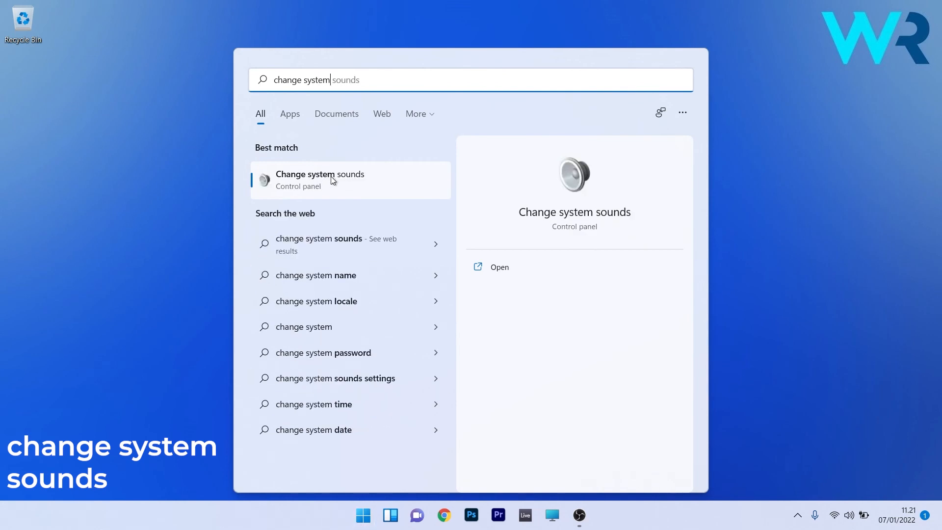
Open Change system sounds and open Properties for the Speakers playback device
left_click(320, 180)
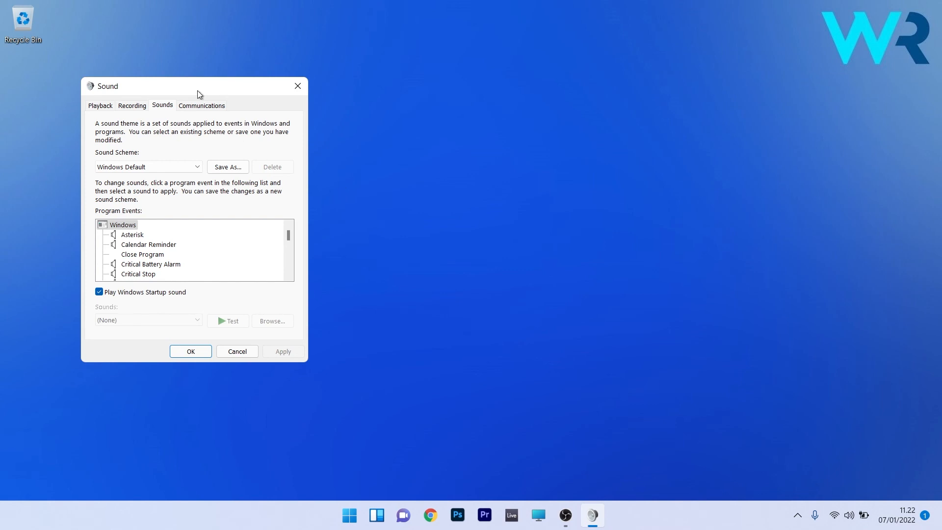
left_click(219, 106)
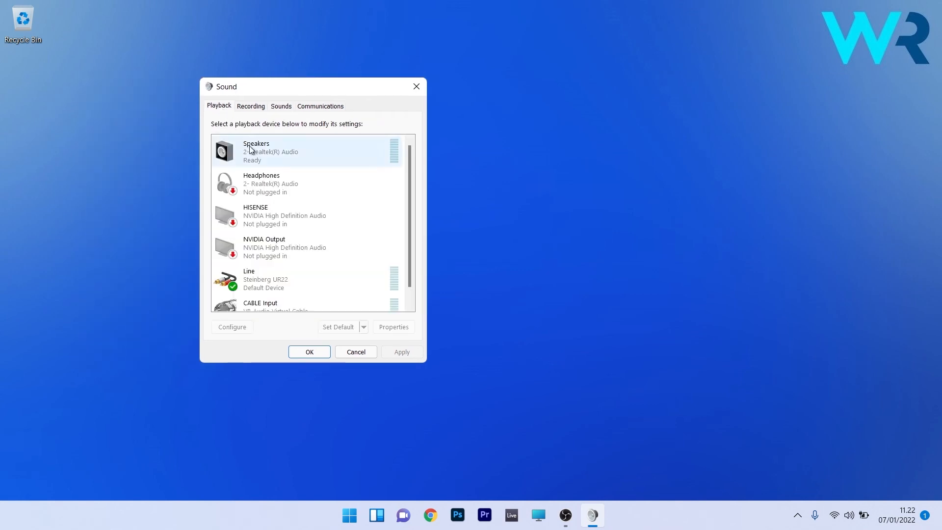
right_click(259, 150)
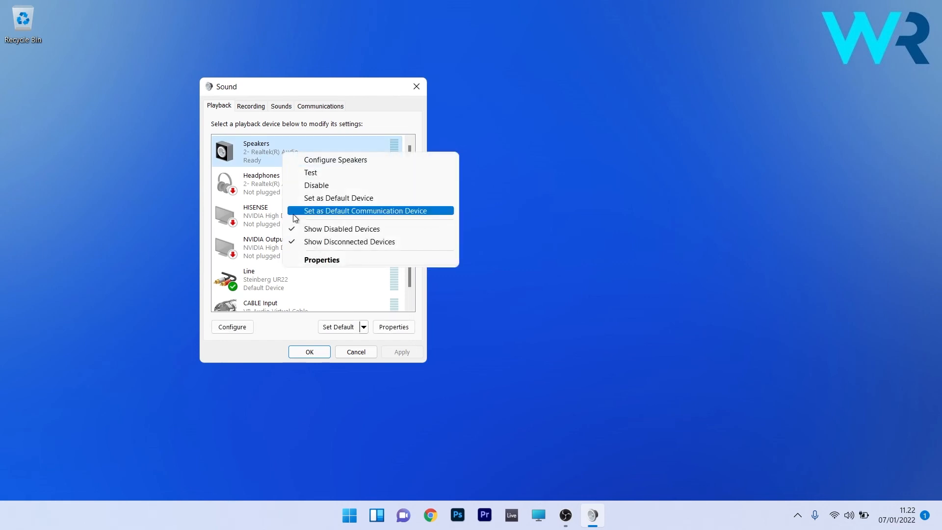
left_click(321, 260)
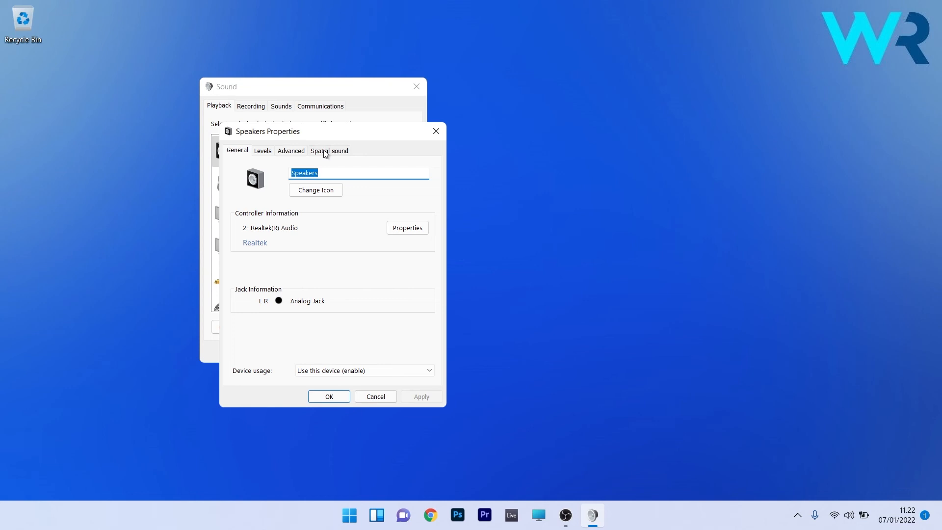
Choose Dolby Atmos for Headphones as the Speakers' spatial sound format
left_click(329, 150)
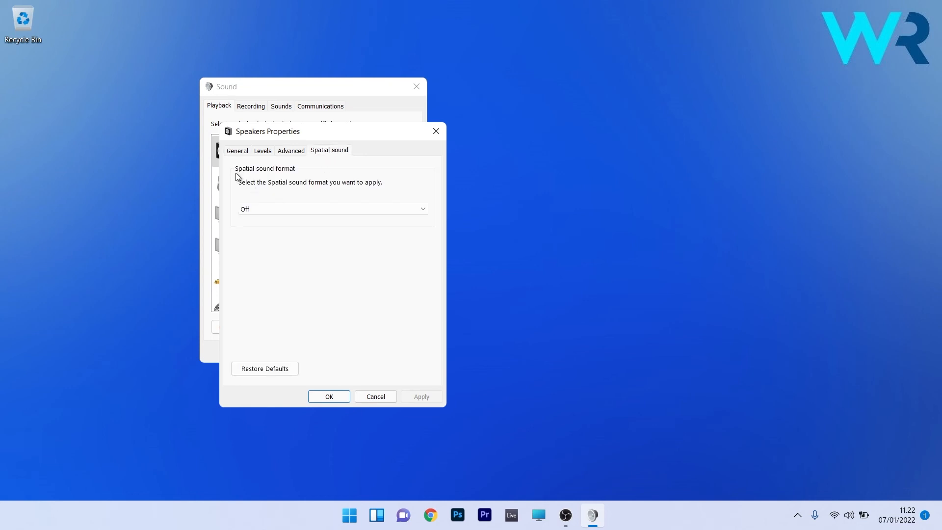
mouse_move(366, 192)
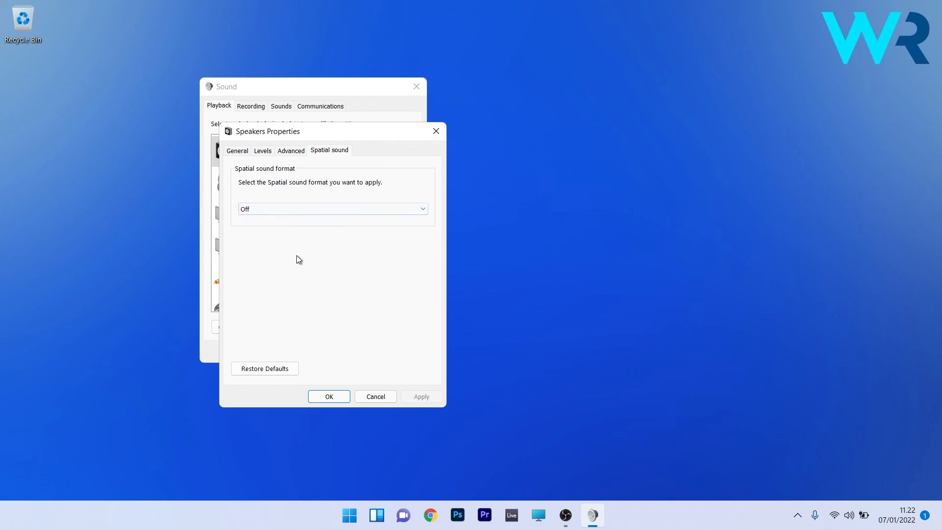
left_click(331, 209)
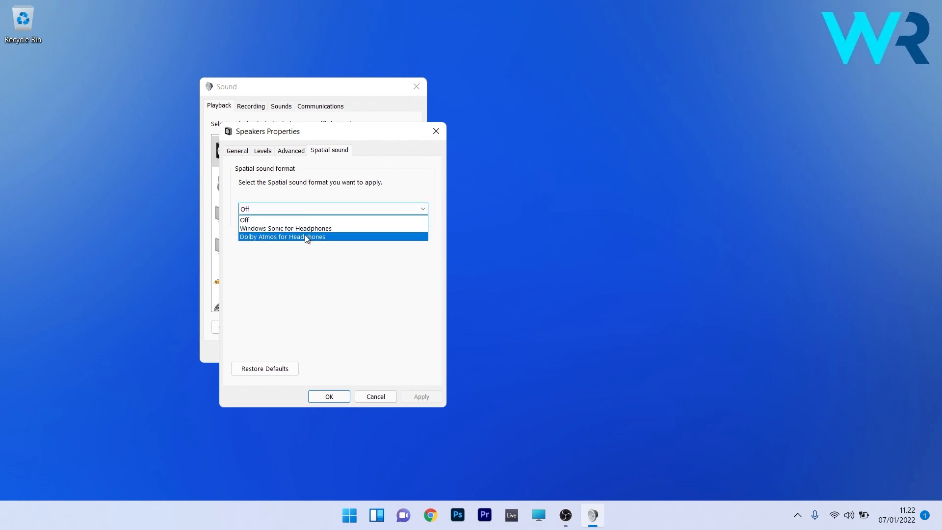
left_click(282, 236)
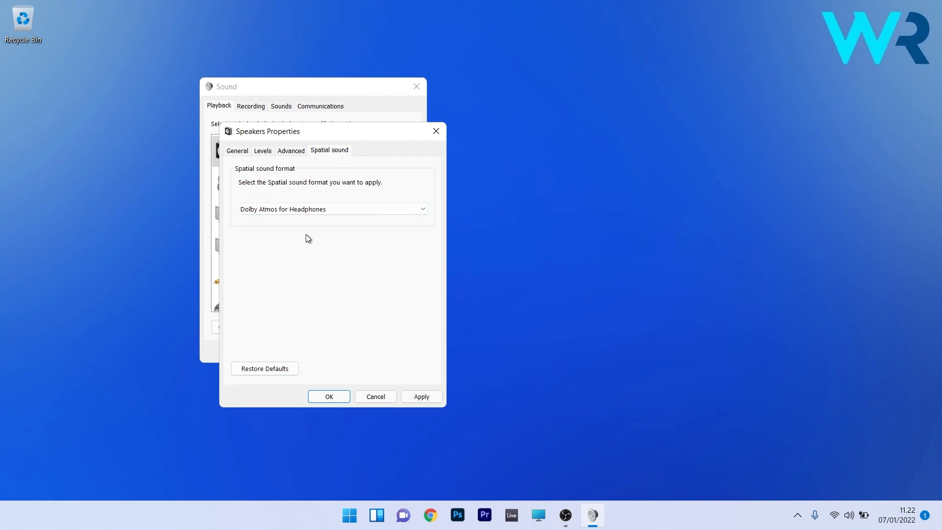
Keep both Exclusive Mode options enabled on the Advanced tab and confirm with OK
left_click(291, 150)
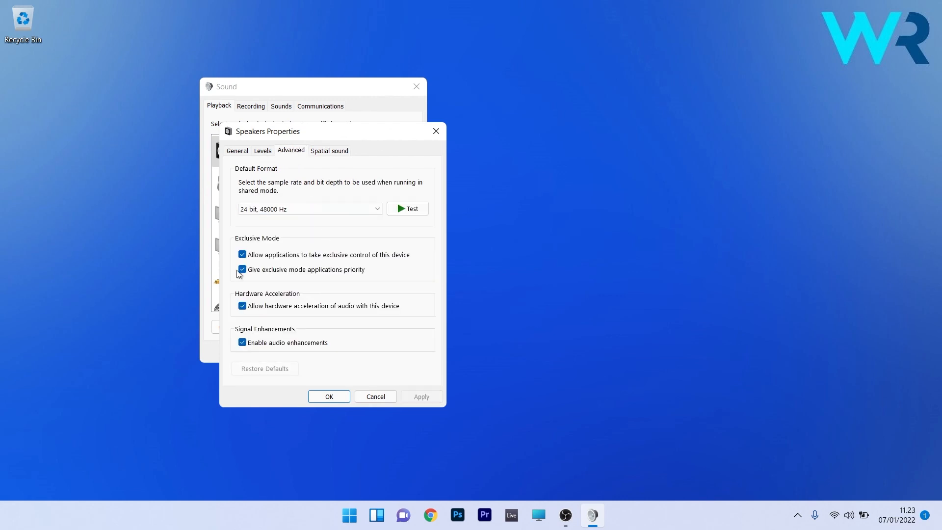
mouse_move(265, 276)
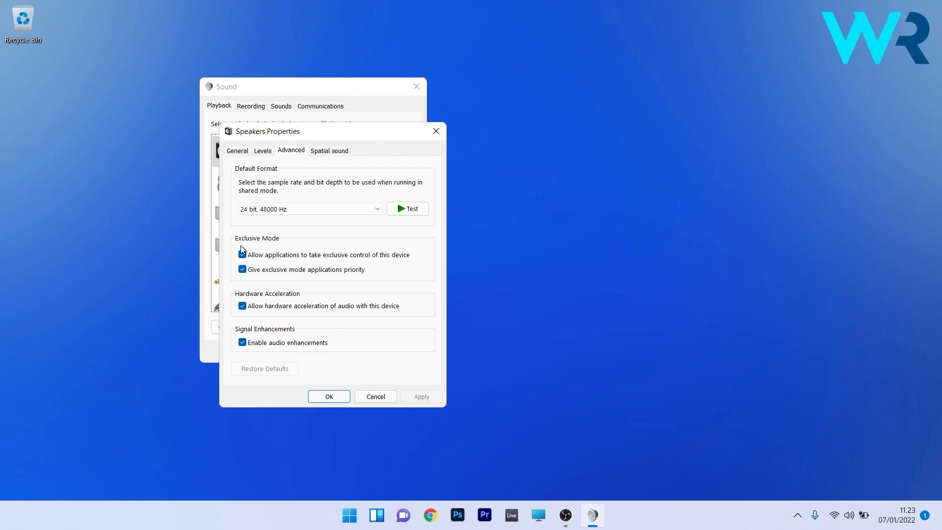
left_click(242, 254)
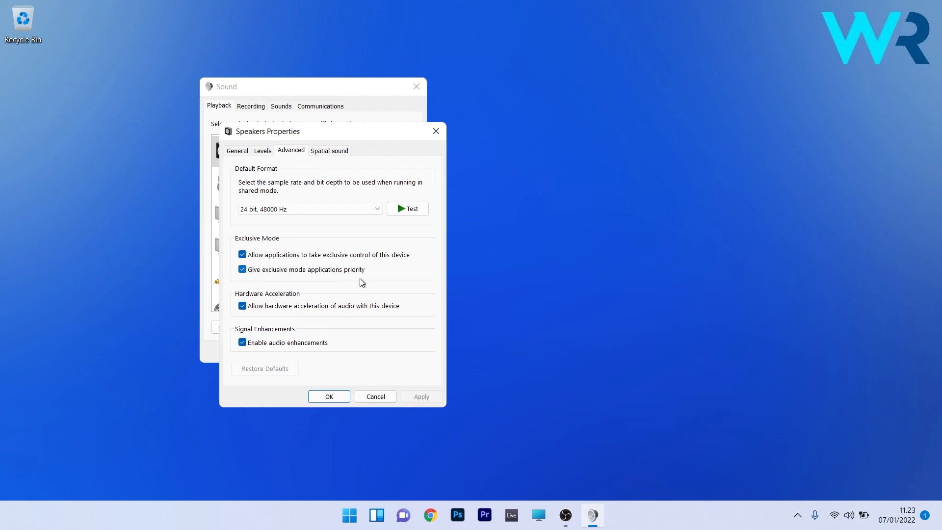
left_click(328, 396)
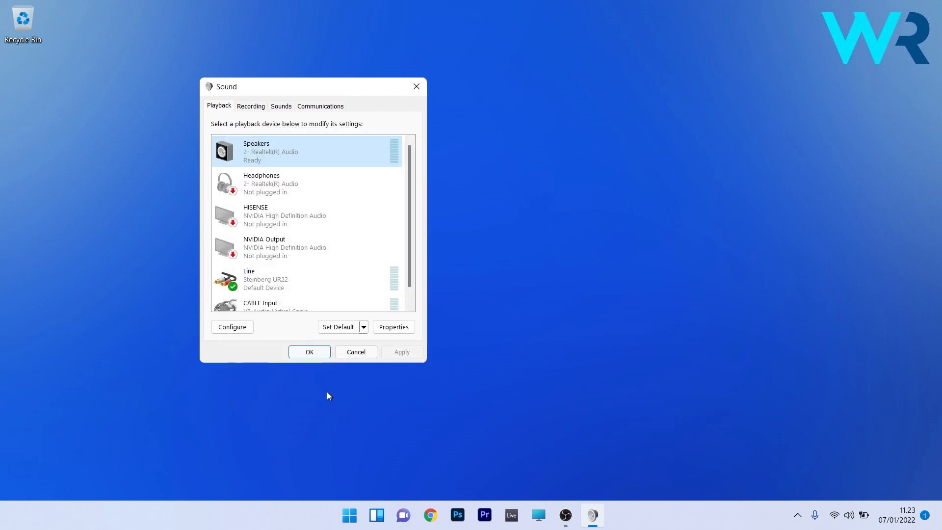